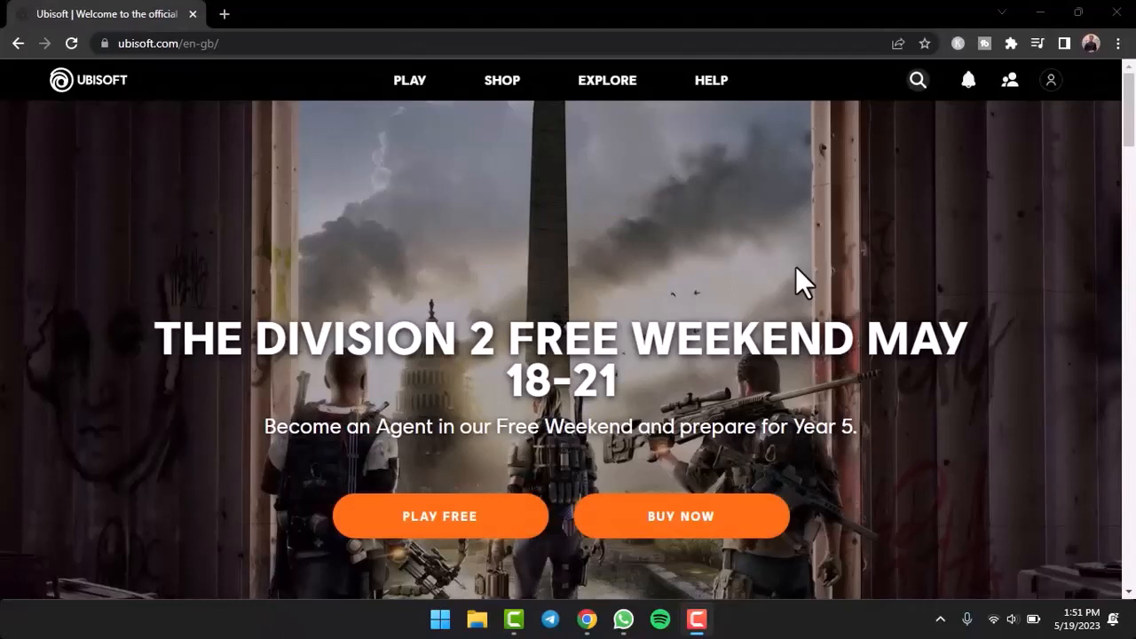
mouse_move(280, 125)
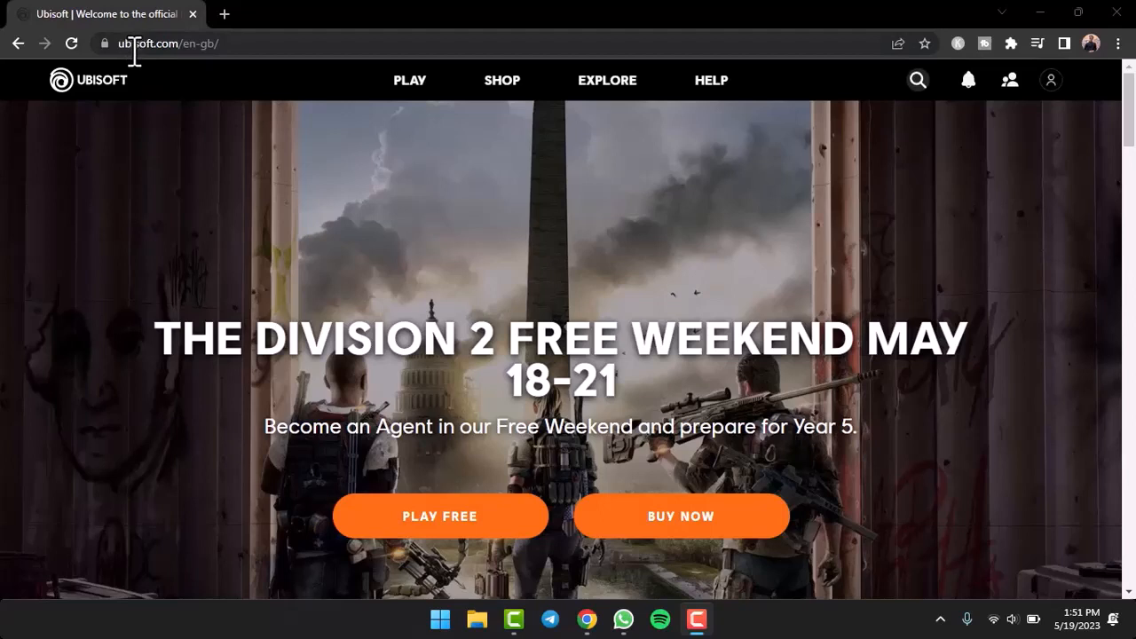
mouse_move(482, 196)
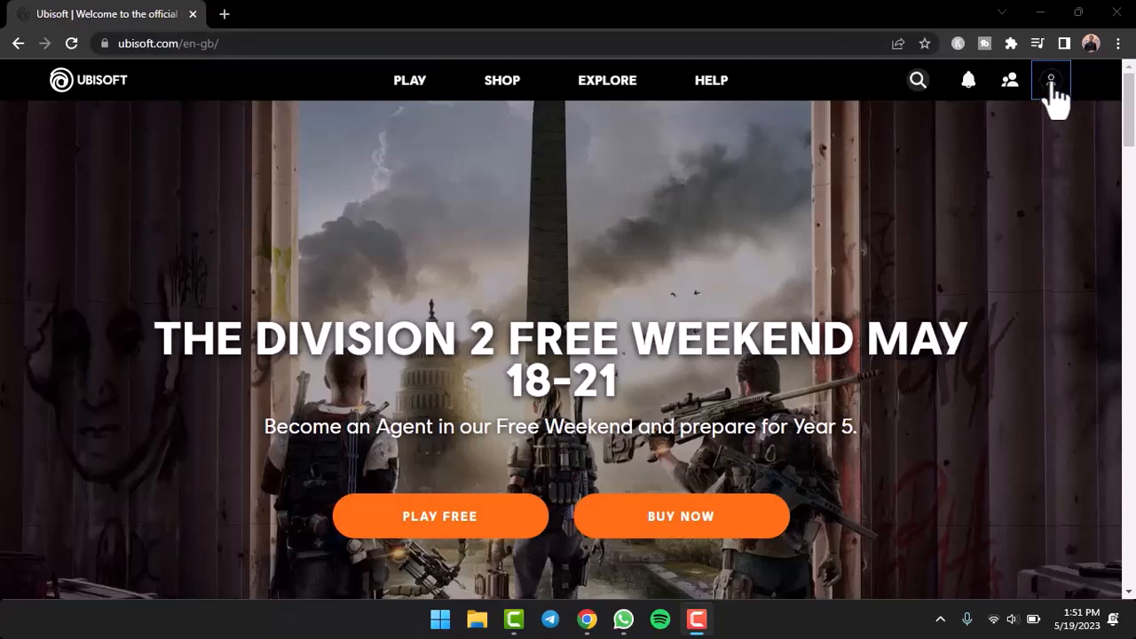
From the profile menu, reach Account information's Linked accounts and start linking Discord
click(1051, 80)
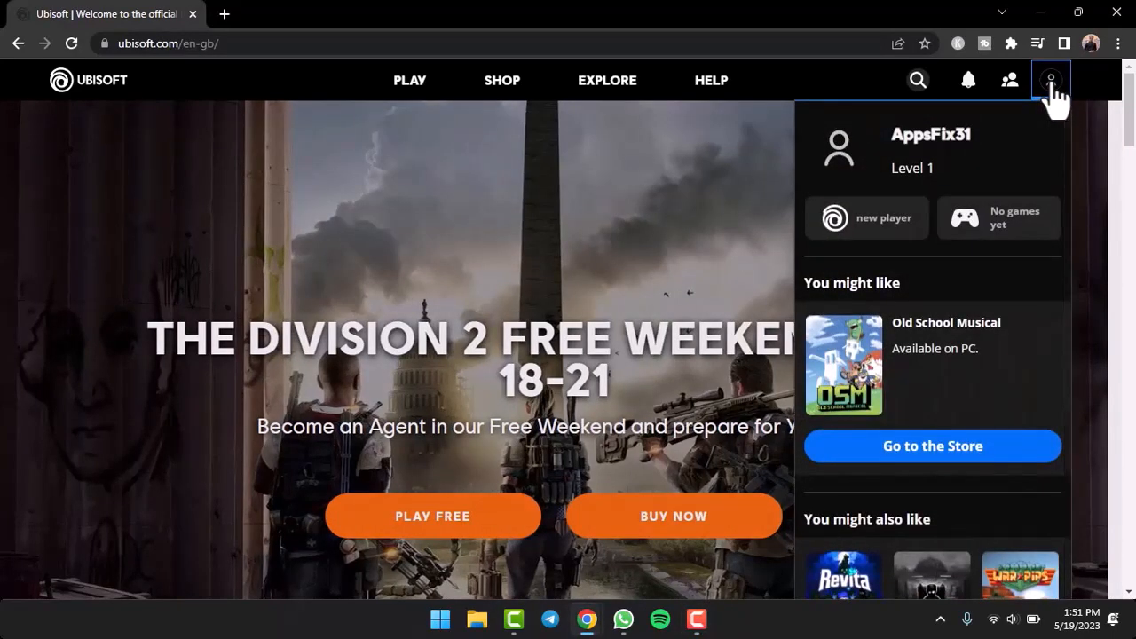
scroll(down, 3)
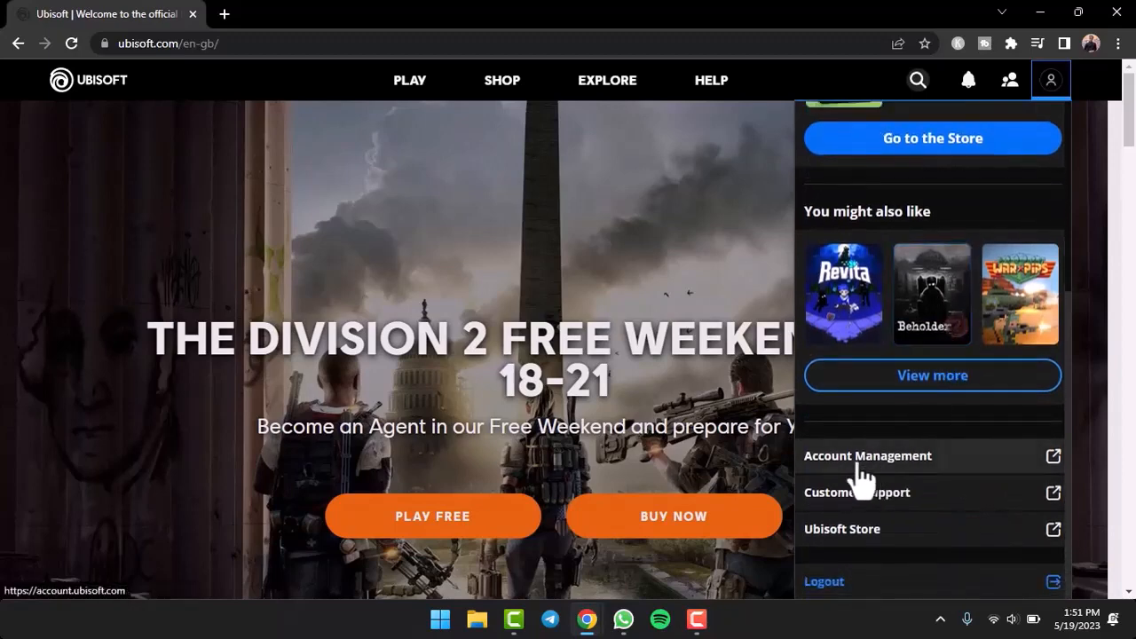
click(868, 455)
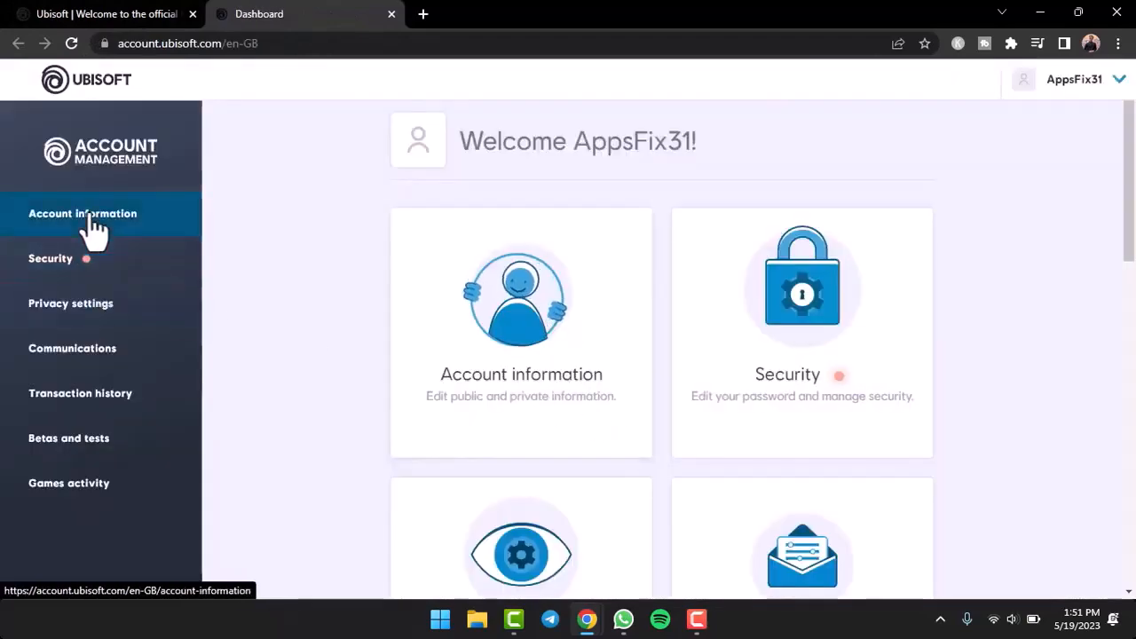
click(83, 213)
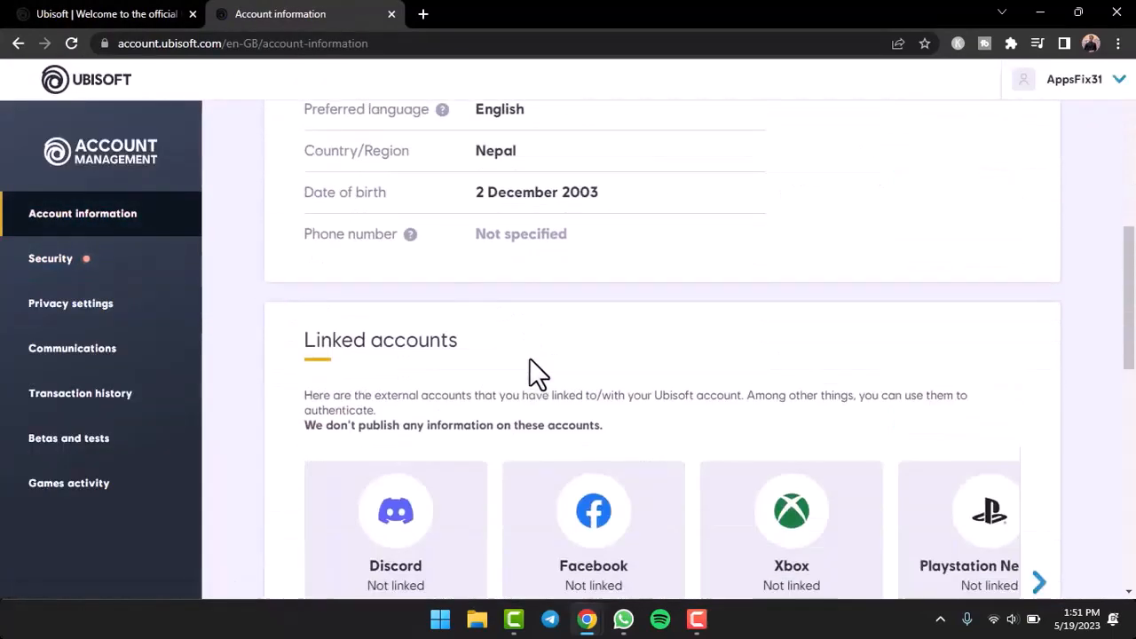
scroll(down, 3)
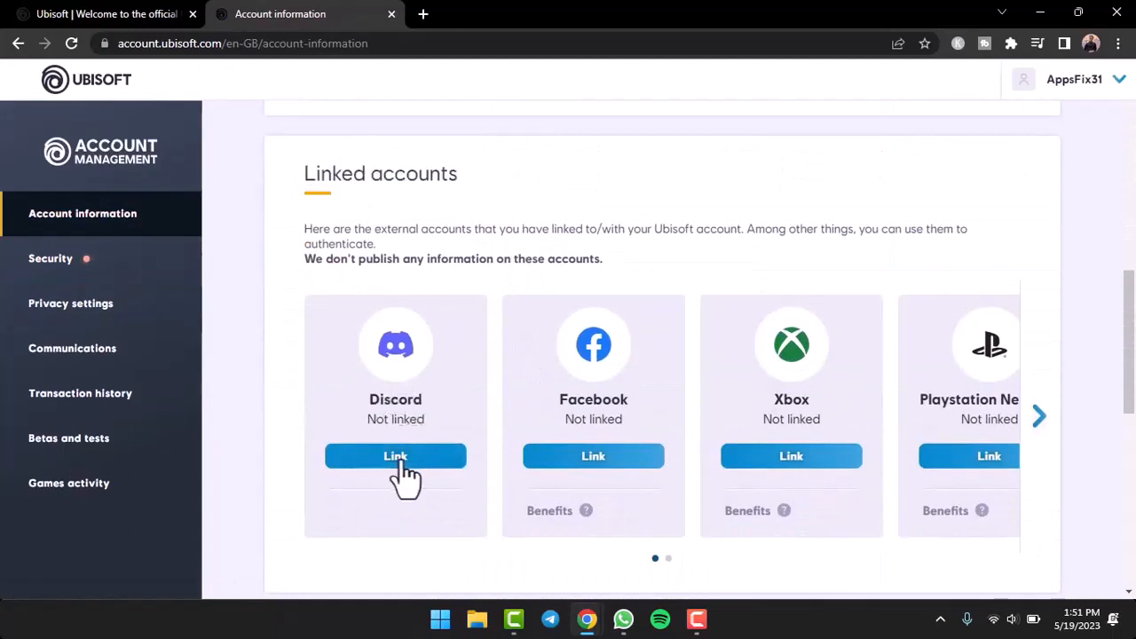
click(395, 456)
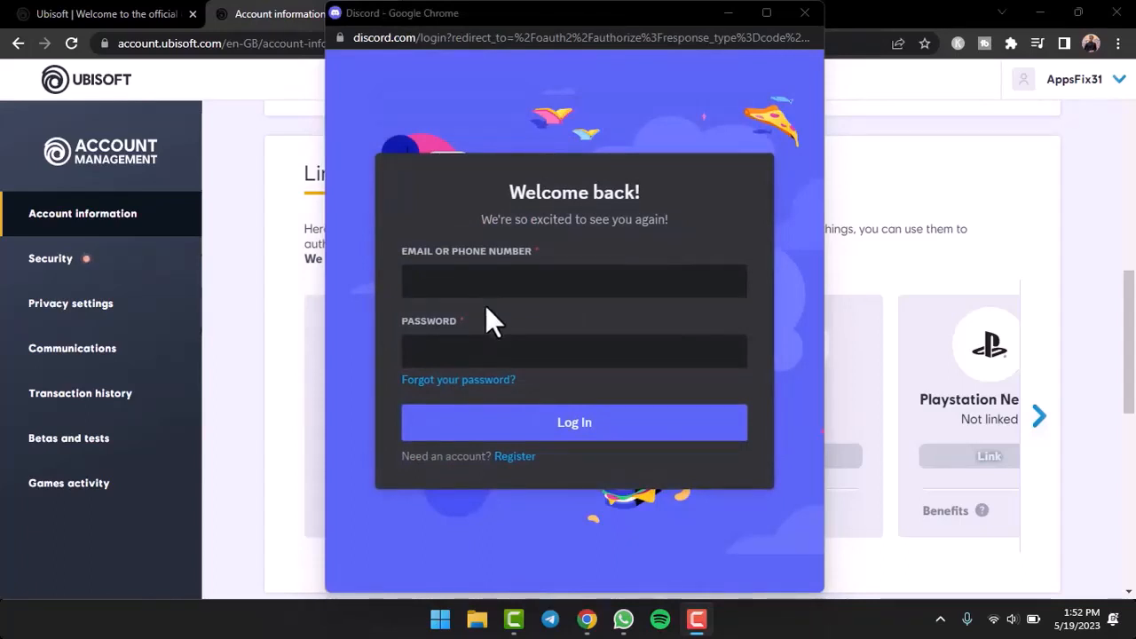
mouse_move(537, 333)
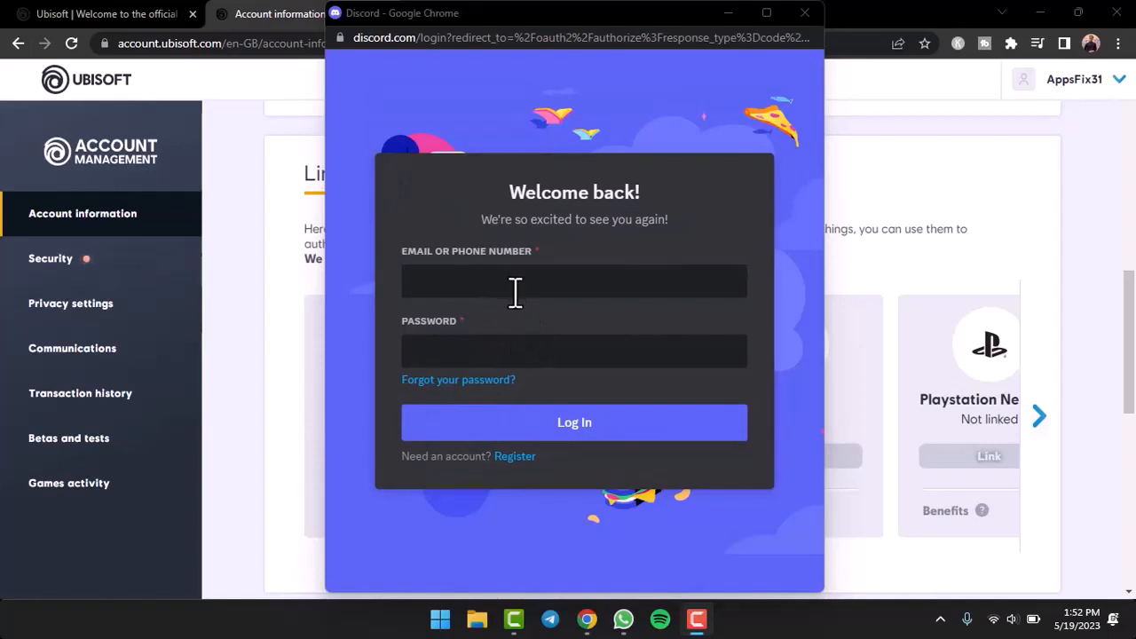
Log in to Discord in the popup and authorize Ubisoft's access
click(574, 422)
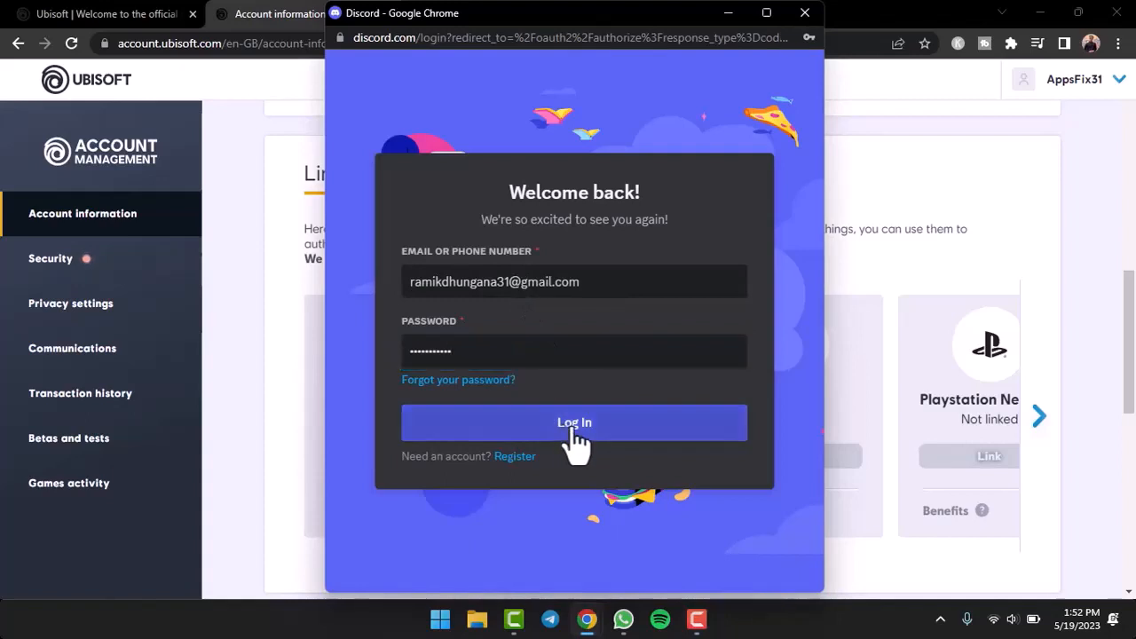
click(575, 422)
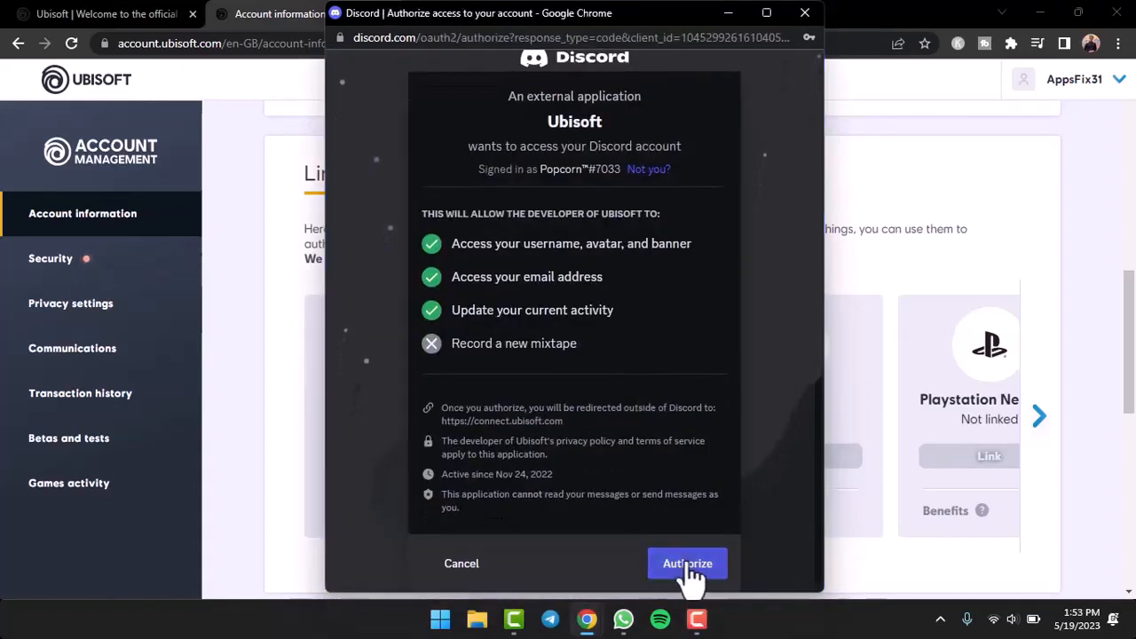
click(687, 563)
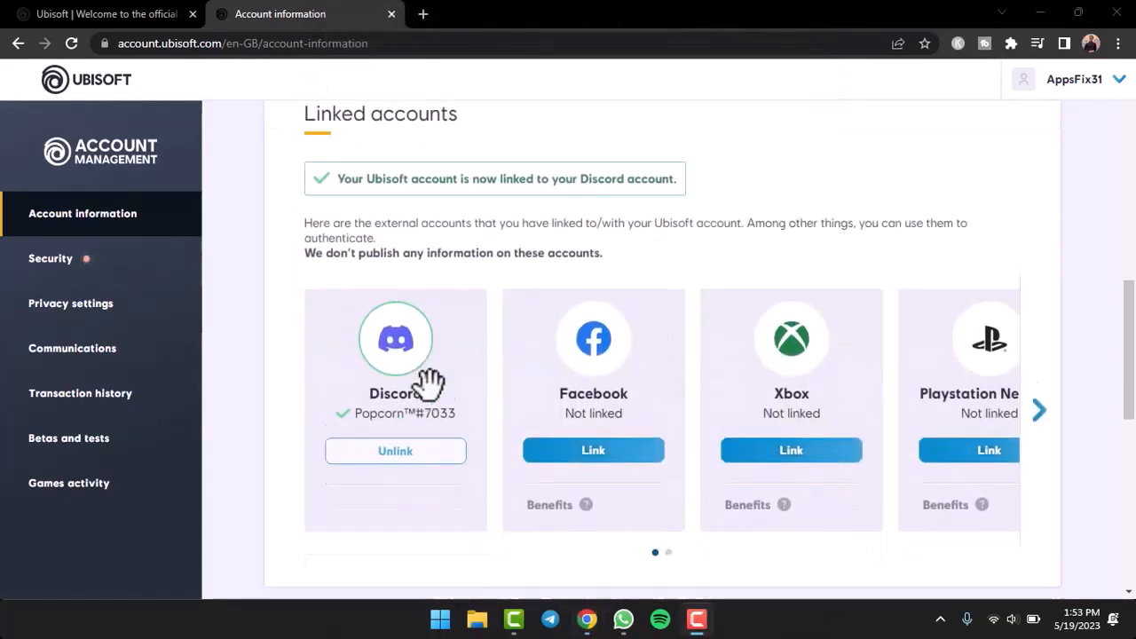
scroll(down, 3)
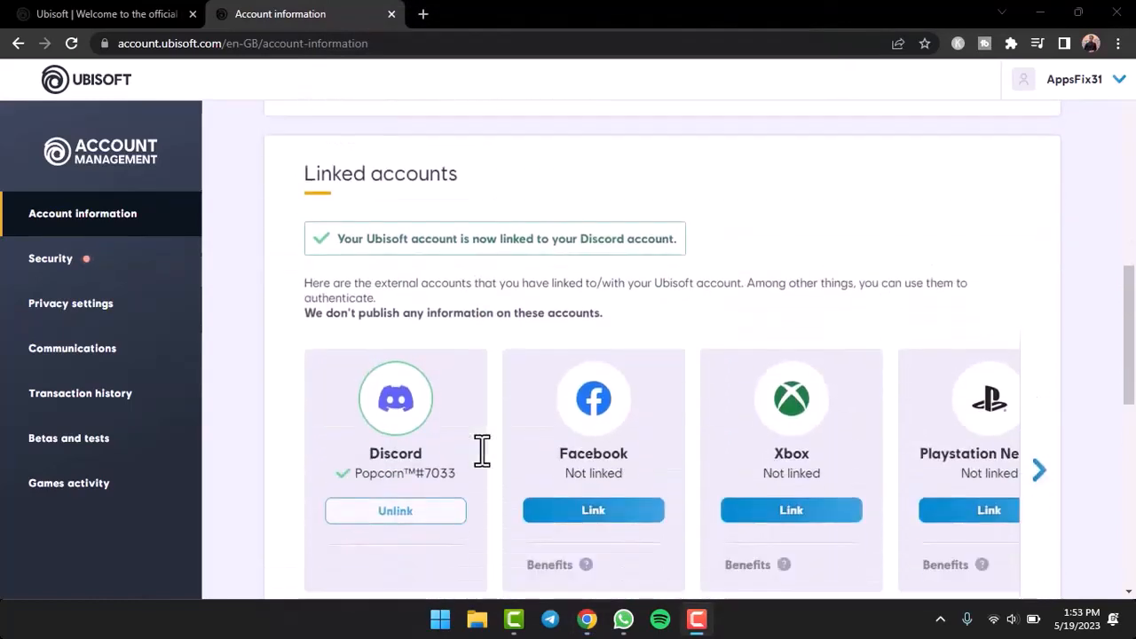
mouse_move(488, 399)
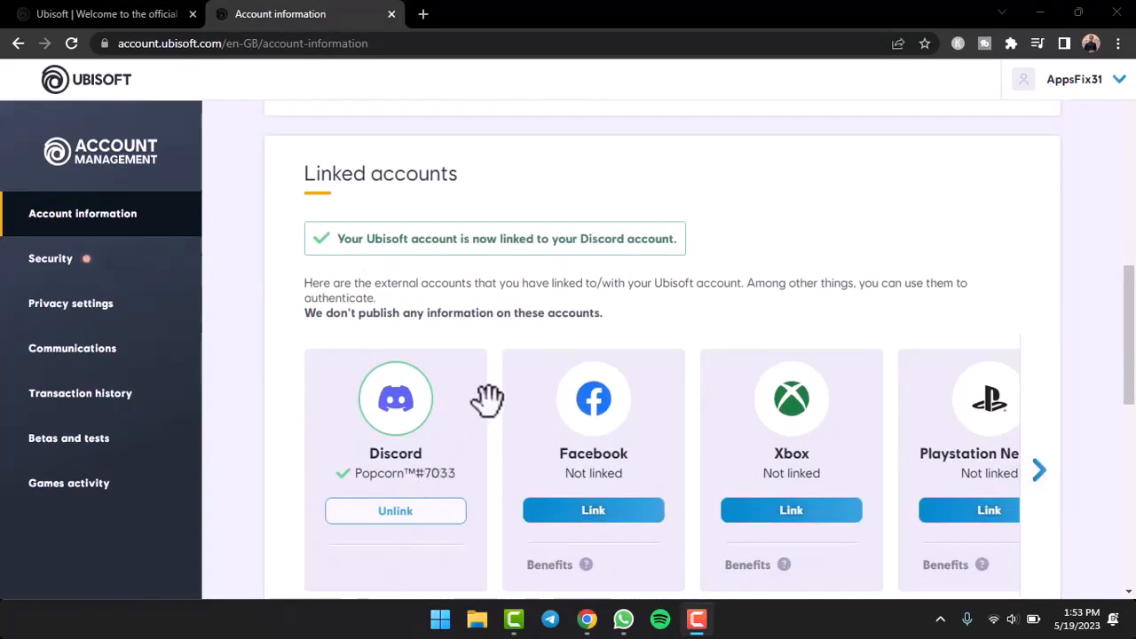